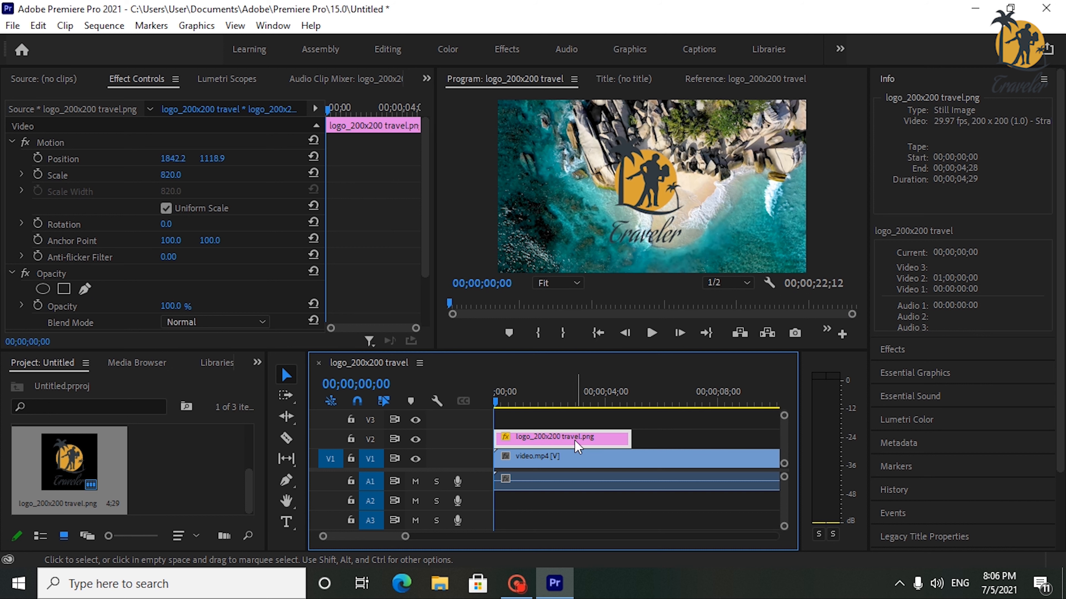
{"action": "mouse_move", "coordinate": [549, 444]}
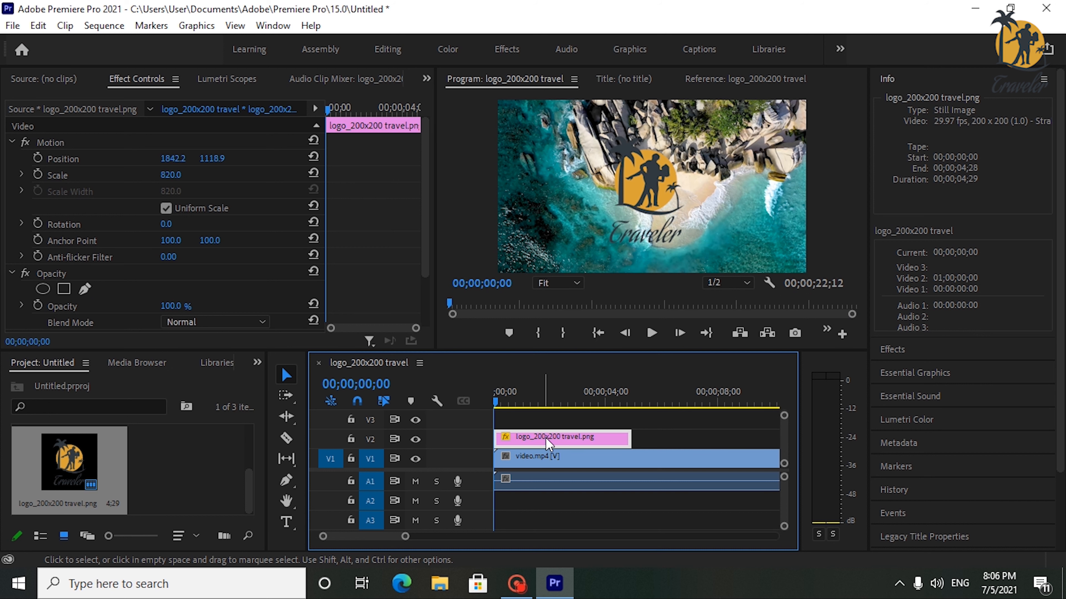
{"action": "mouse_move", "coordinate": [568, 424]}
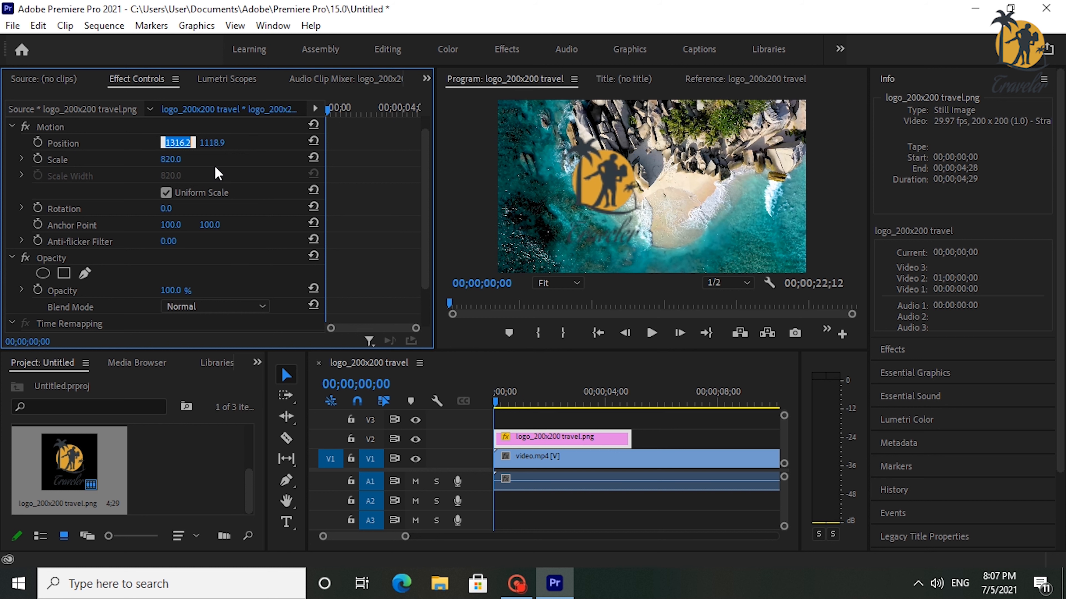
Set the logo's Position X to -431.8 so it sits off-screen left with a start keyframe.
{"action": "type", "text": "394.2"}
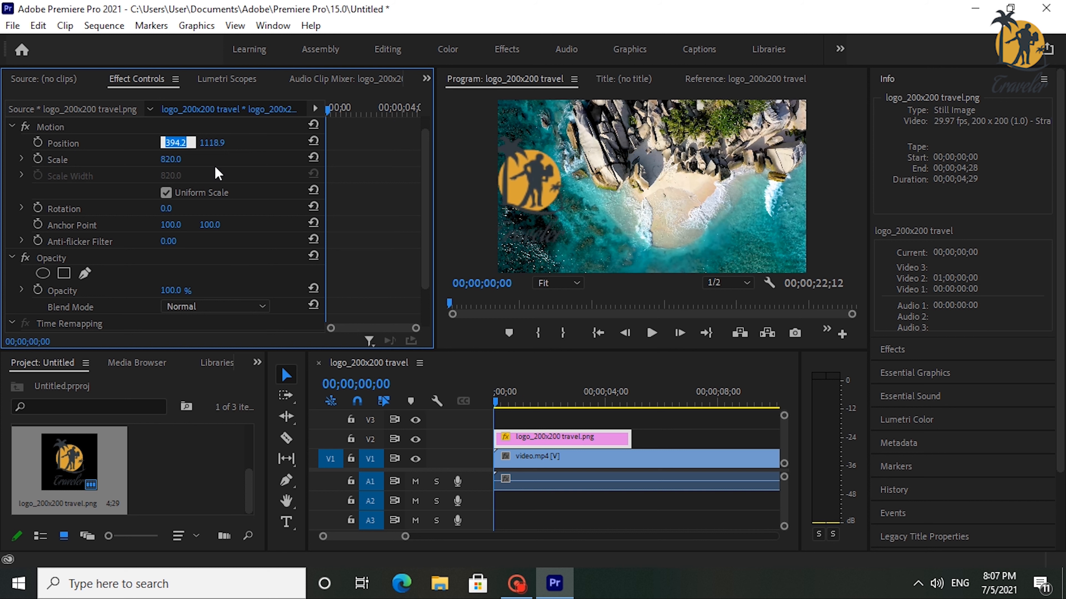
{"action": "type", "text": "-431.8"}
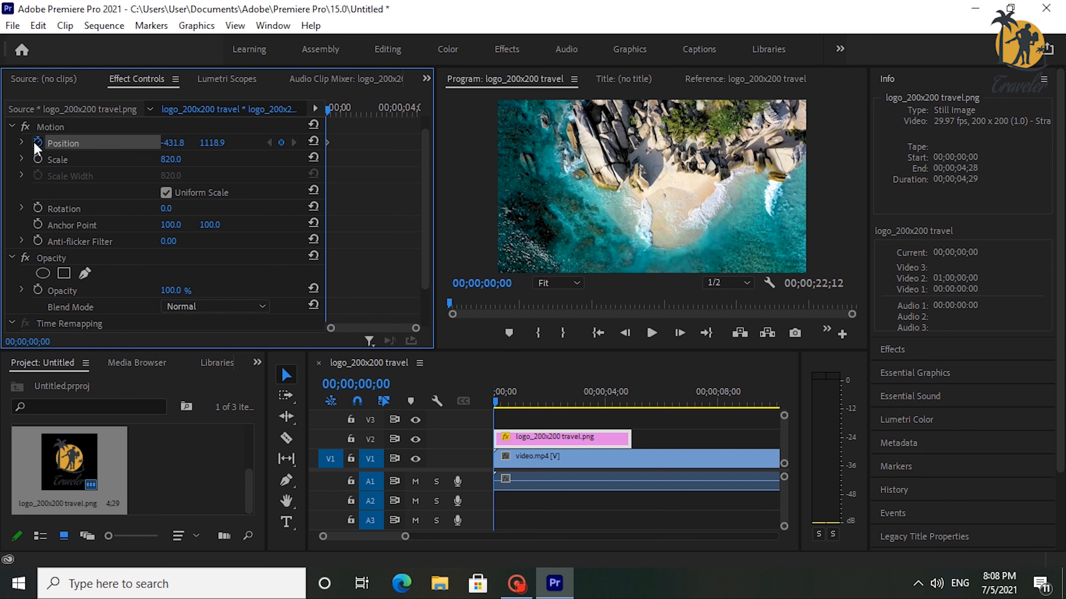
{"action": "mouse_move", "coordinate": [328, 153]}
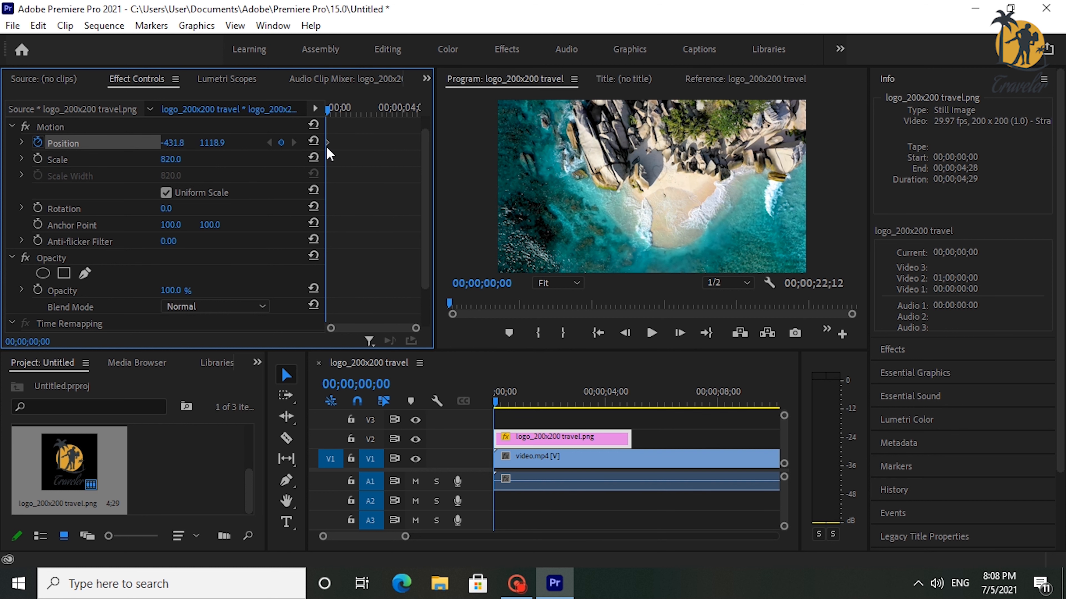
{"action": "mouse_move", "coordinate": [348, 131]}
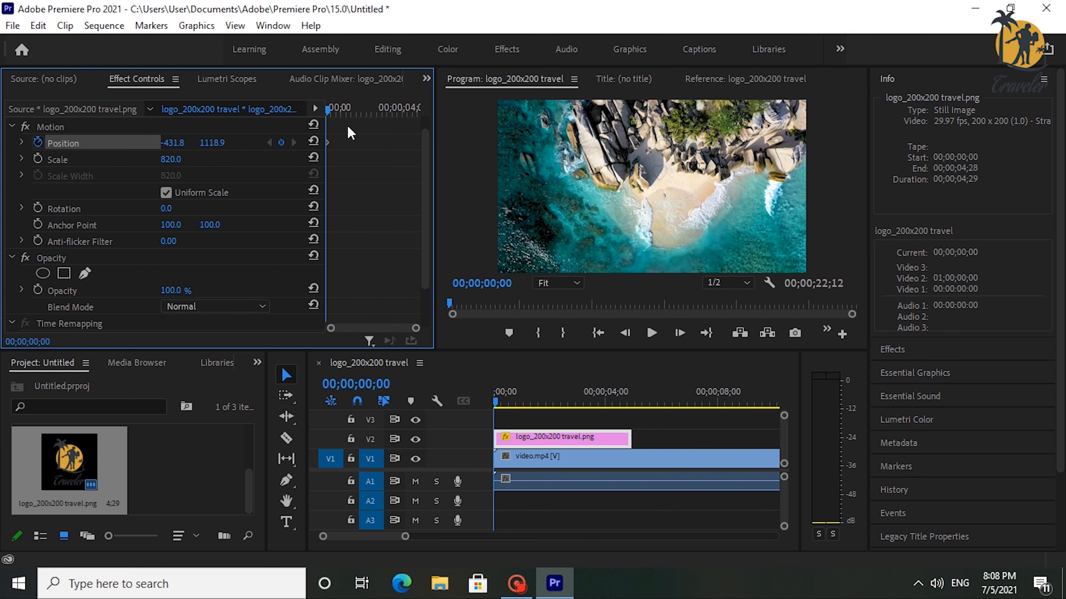
At 00;00;02;13, set Position X to 1812.2, adding a second keyframe over the beach.
{"action": "left_click", "coordinate": [560, 391]}
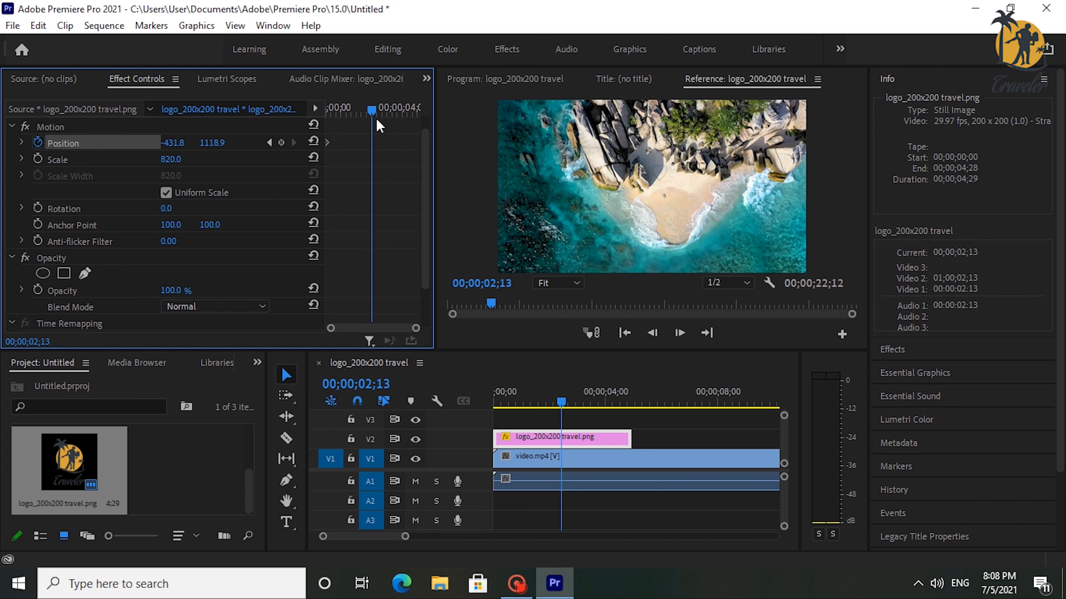
{"action": "left_click", "coordinate": [505, 78]}
{"action": "type", "text": "1812.2"}
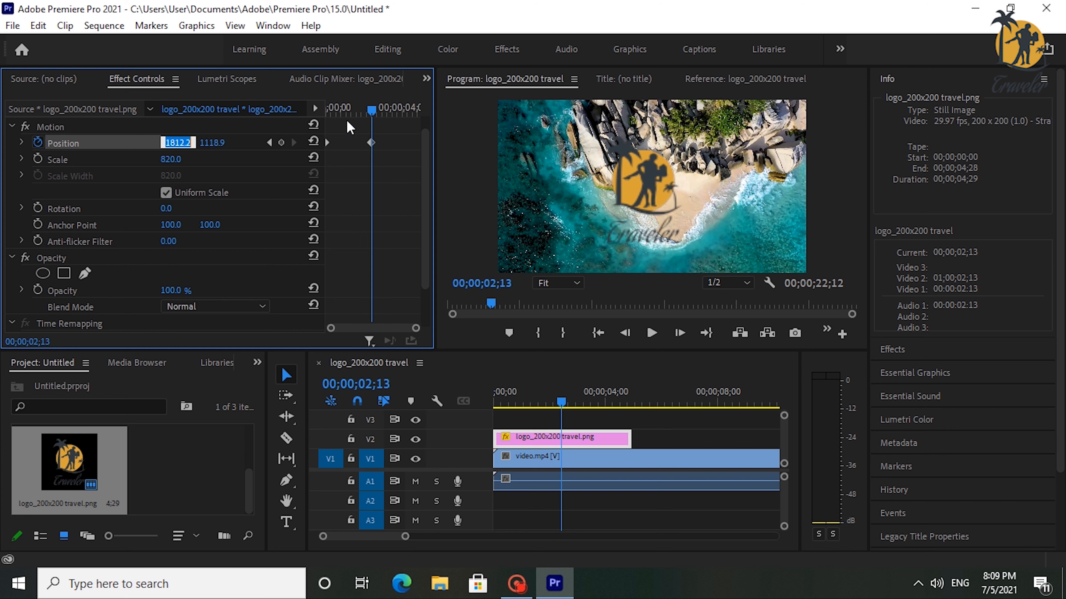
{"action": "mouse_move", "coordinate": [377, 114]}
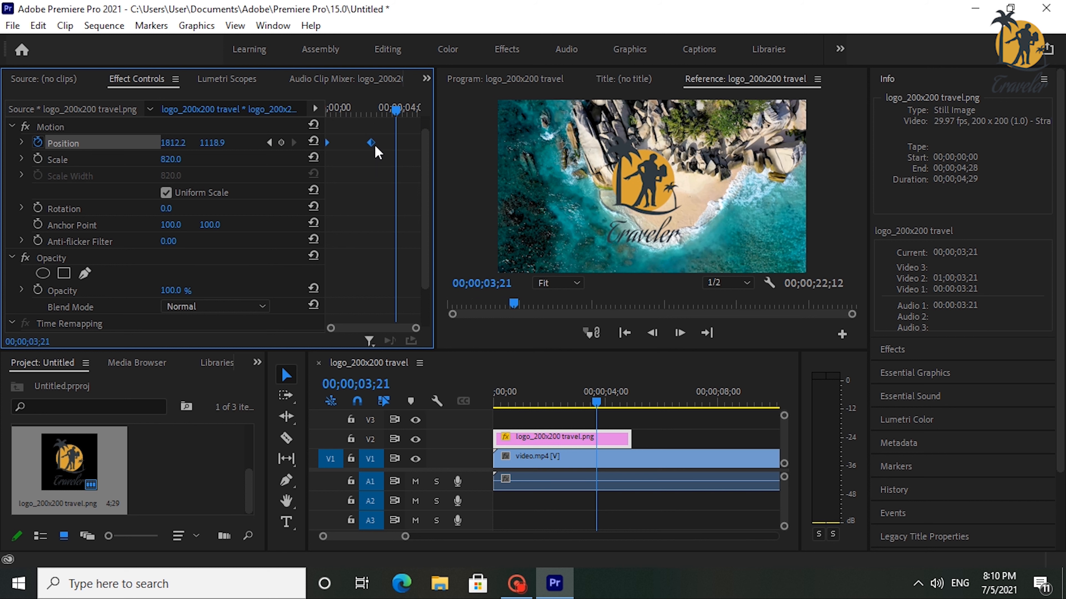
Give the logo's Position keyframes Ease In temporal interpolation.
{"action": "right_click", "coordinate": [370, 143]}
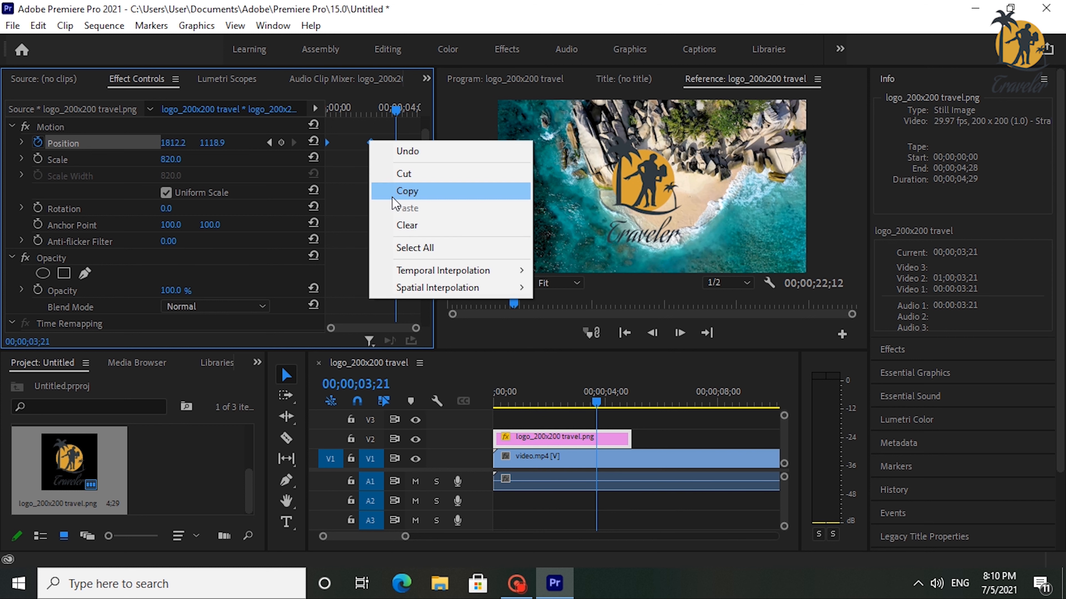
{"action": "mouse_move", "coordinate": [442, 270]}
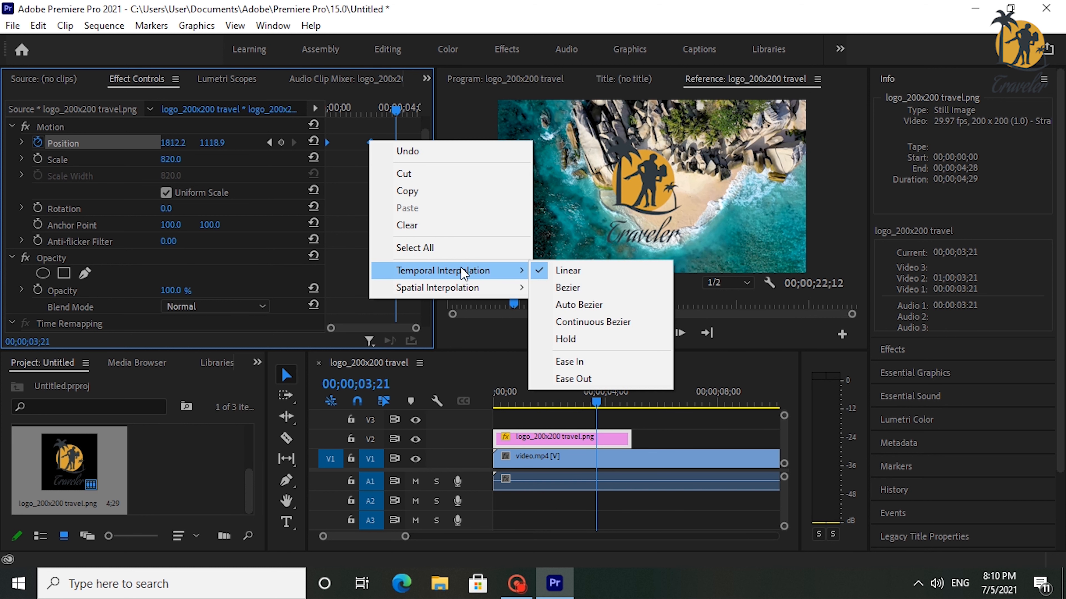
{"action": "mouse_move", "coordinate": [576, 362]}
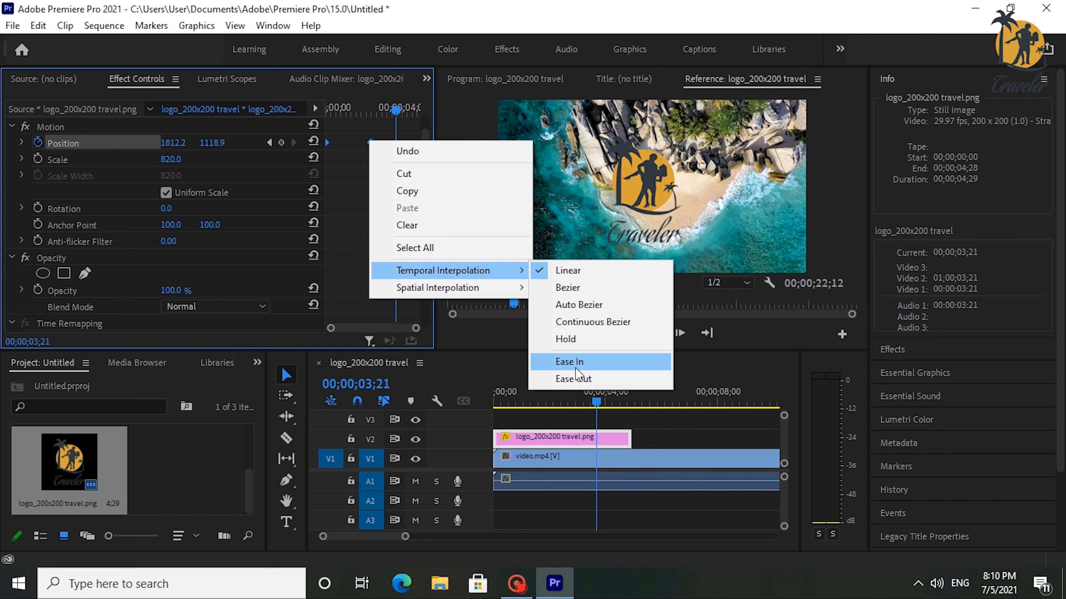
{"action": "left_click", "coordinate": [569, 361]}
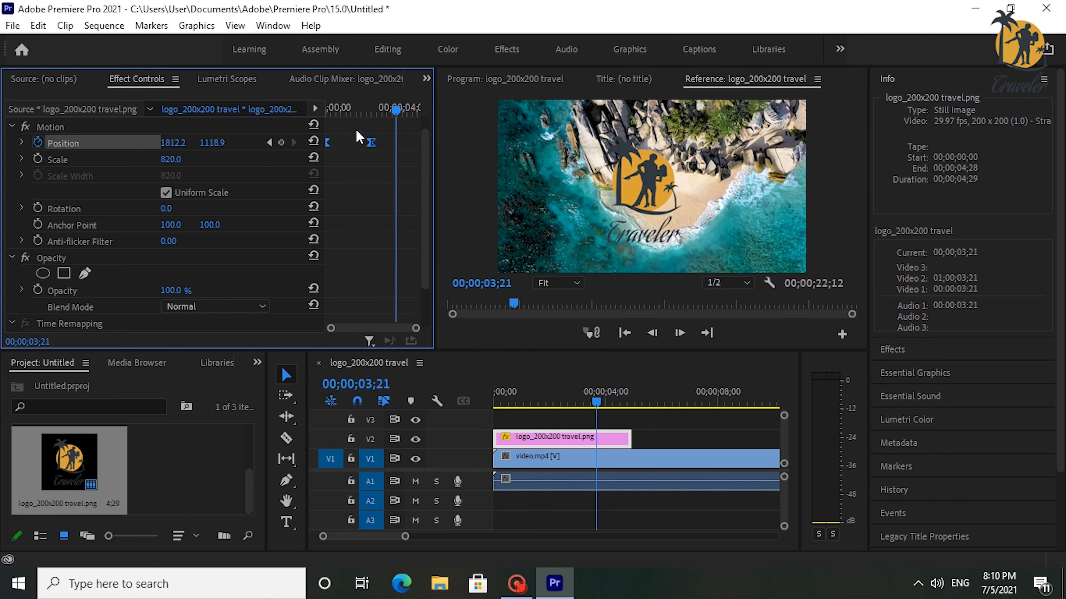